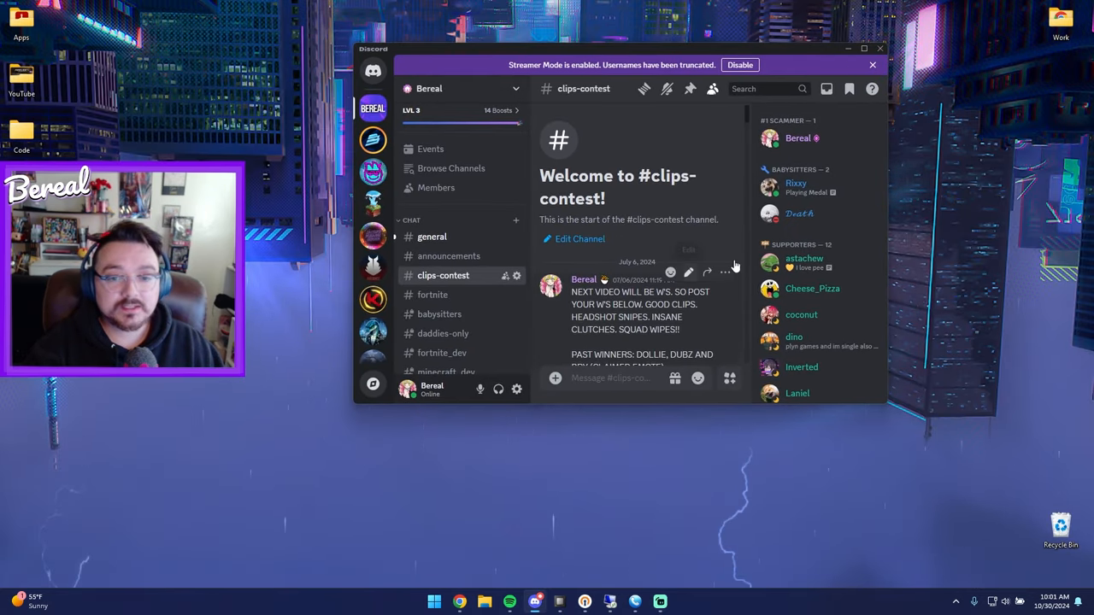
Step: Maximize Discord and bring the earliest #clips-contest submissions with a YouTube link into view
left_click(863, 48)
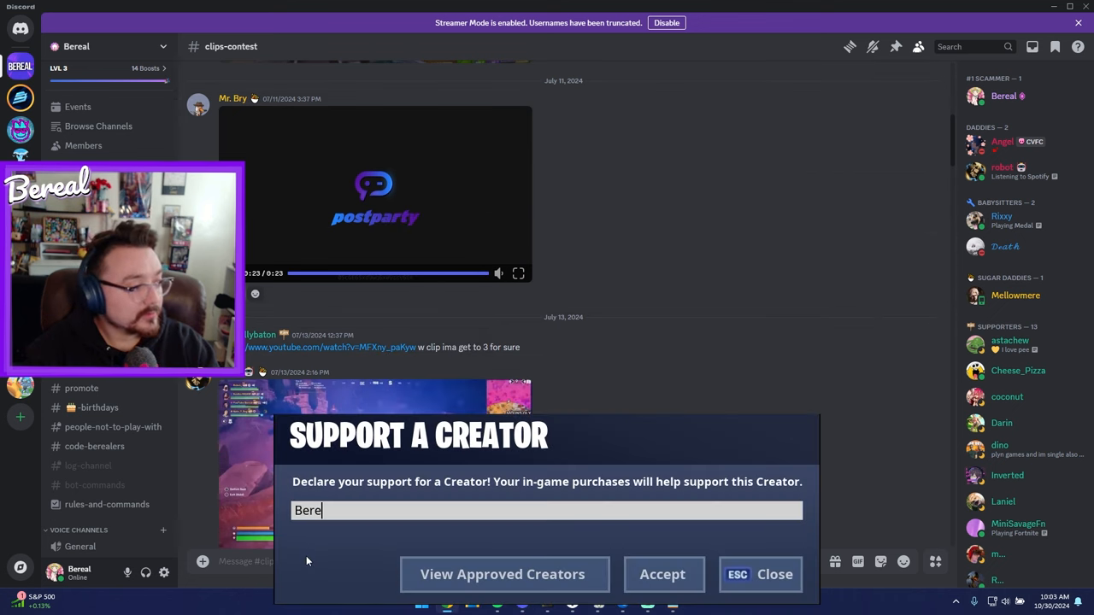
type("al")
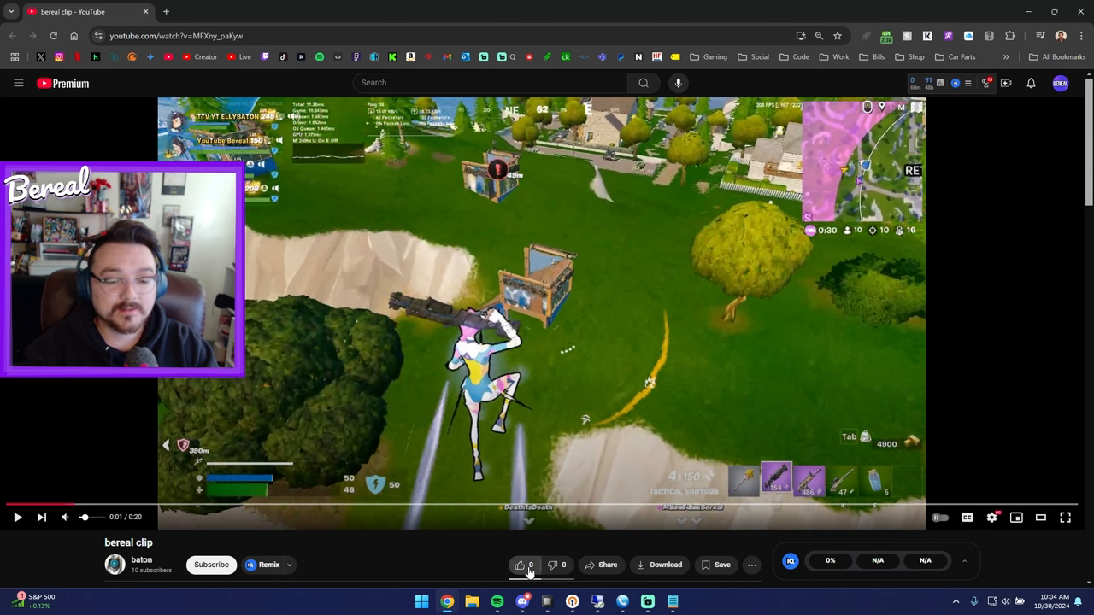
mouse_move(519, 564)
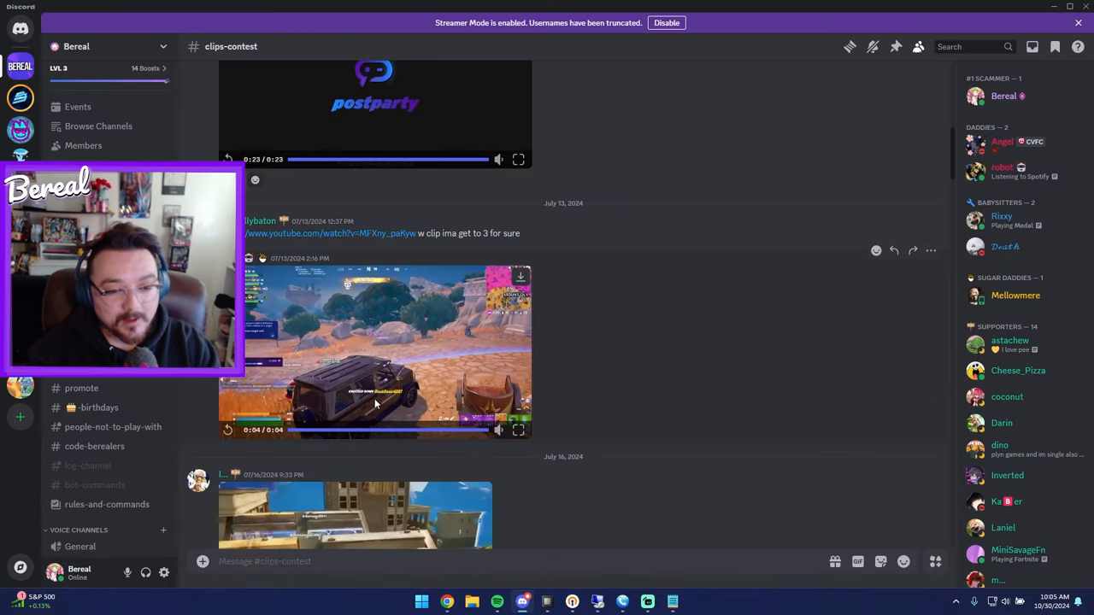
mouse_move(622, 369)
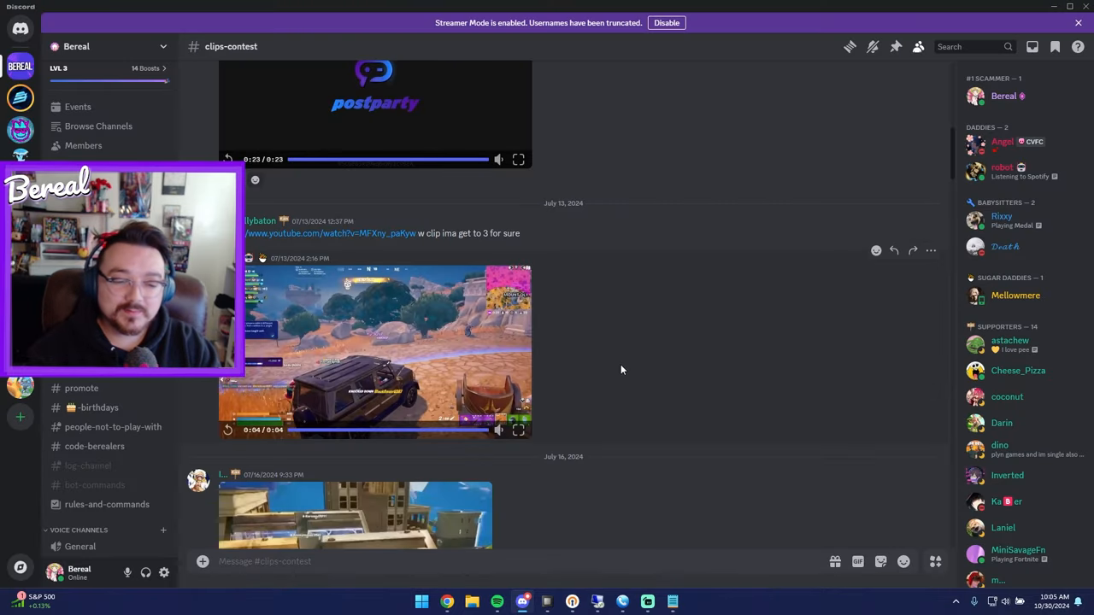
Step: Play the next posted Fortnite building clip and watch it full screen
scroll("down", 3)
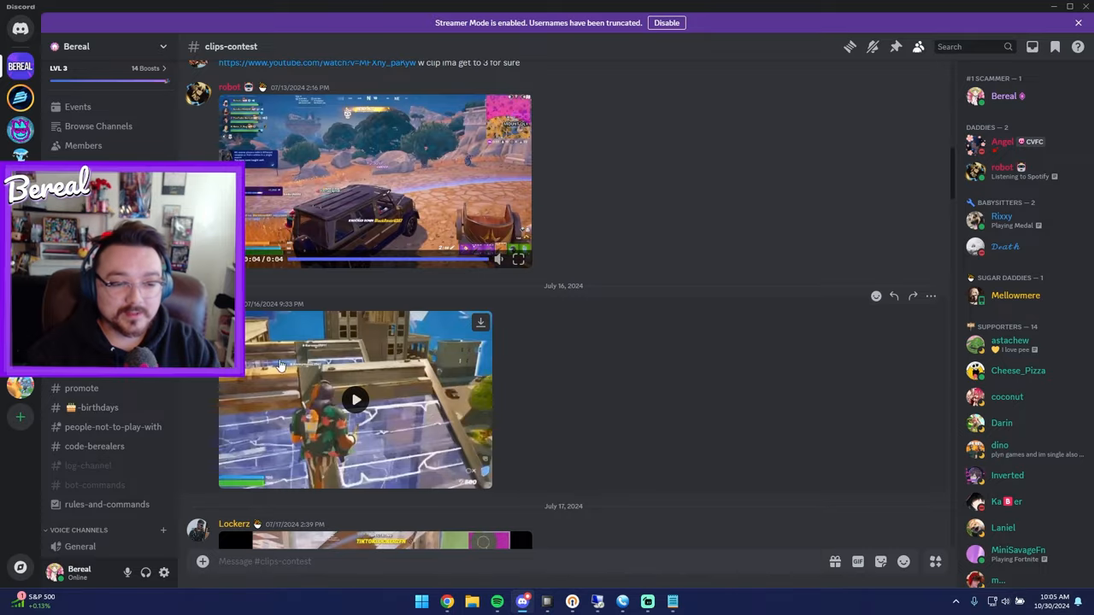
left_click(355, 400)
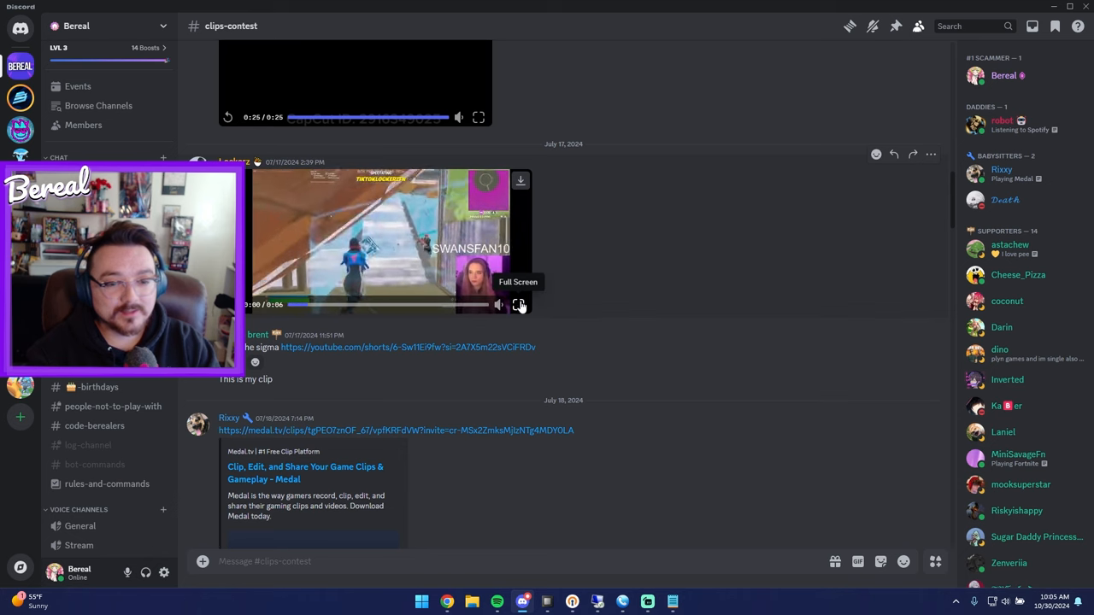
left_click(520, 304)
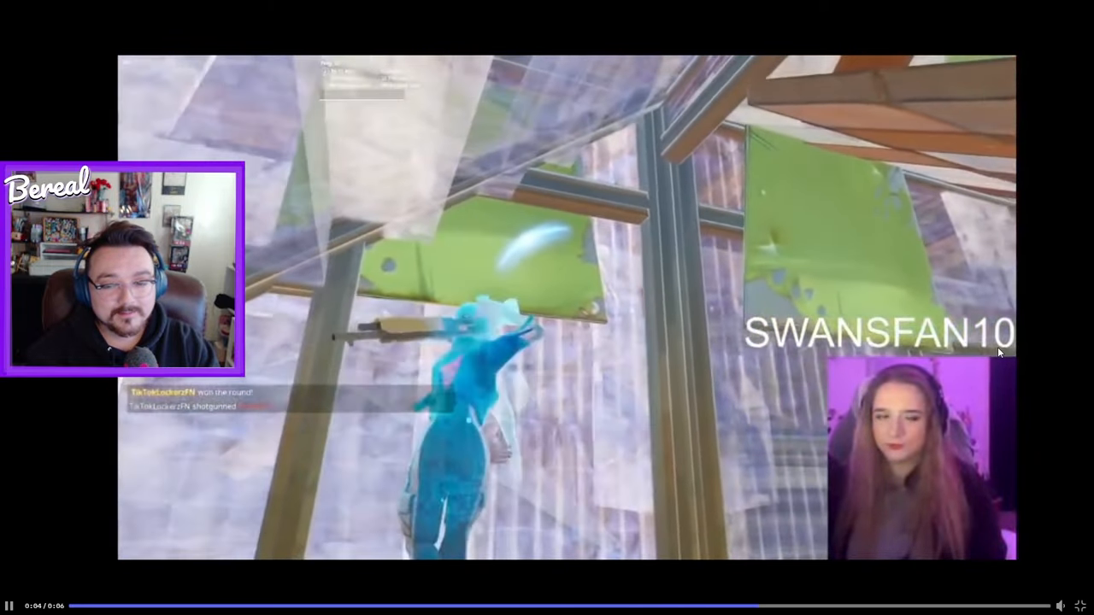
left_click(547, 308)
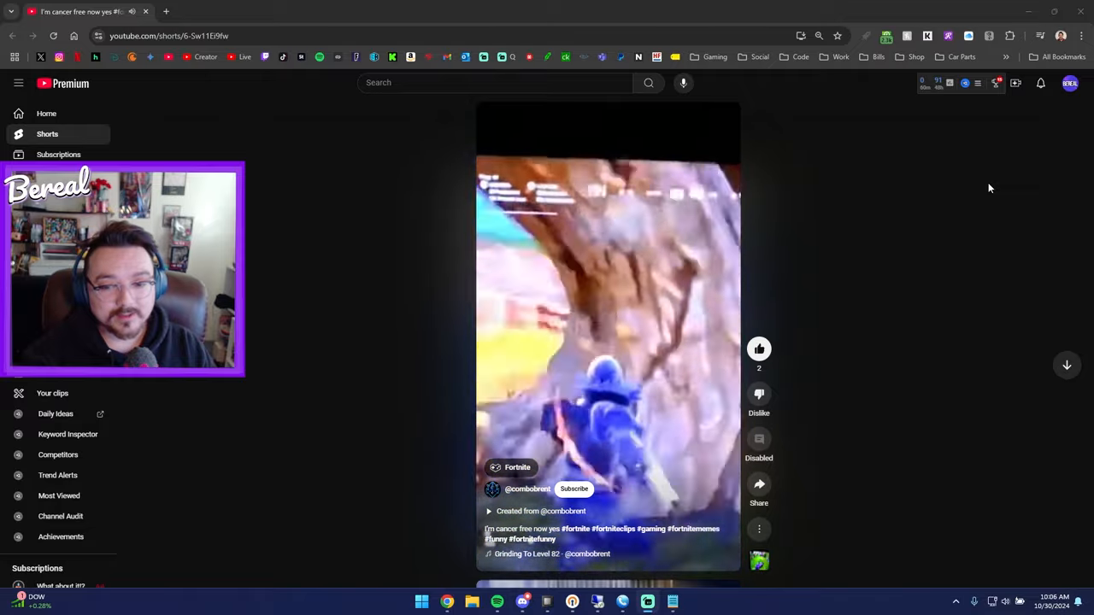
mouse_move(882, 380)
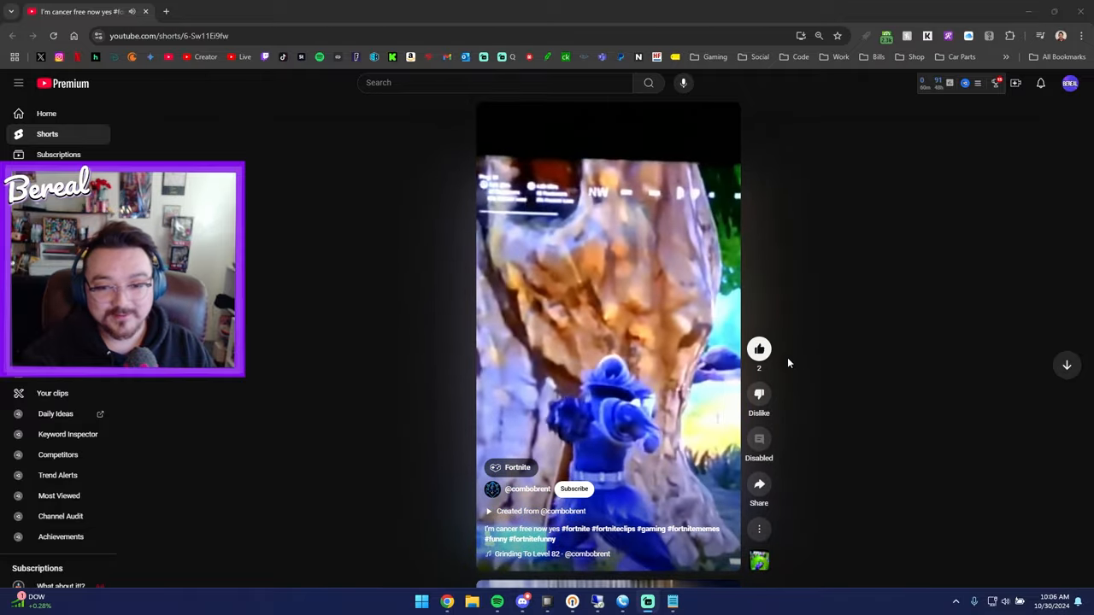
mouse_move(958, 294)
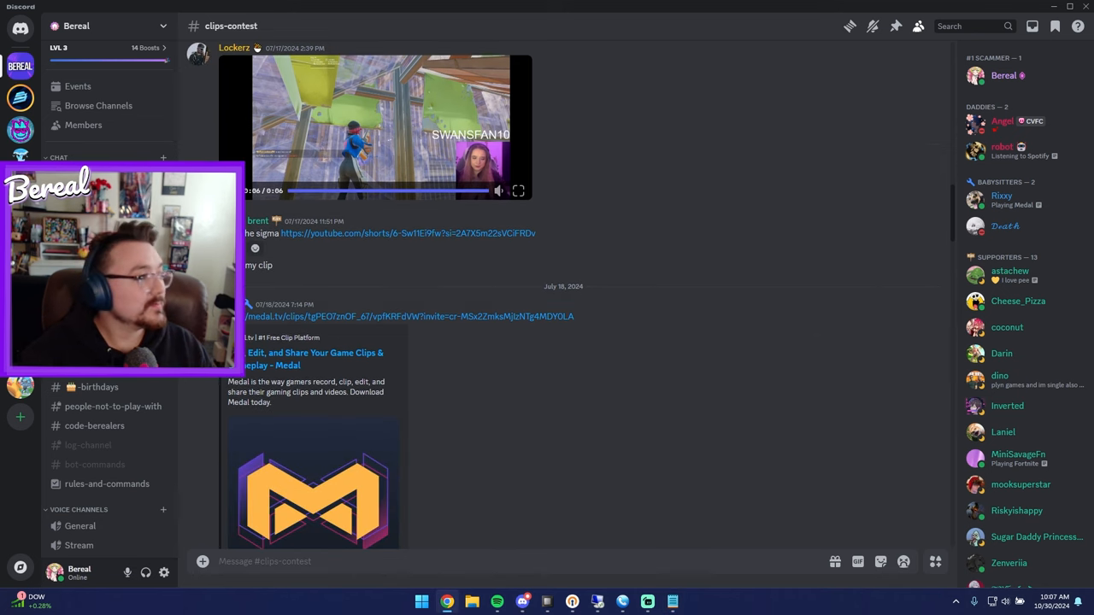
Step: Follow the Medal.tv clip link, pass the game-selection onboarding and dismiss the notification request
left_click(411, 317)
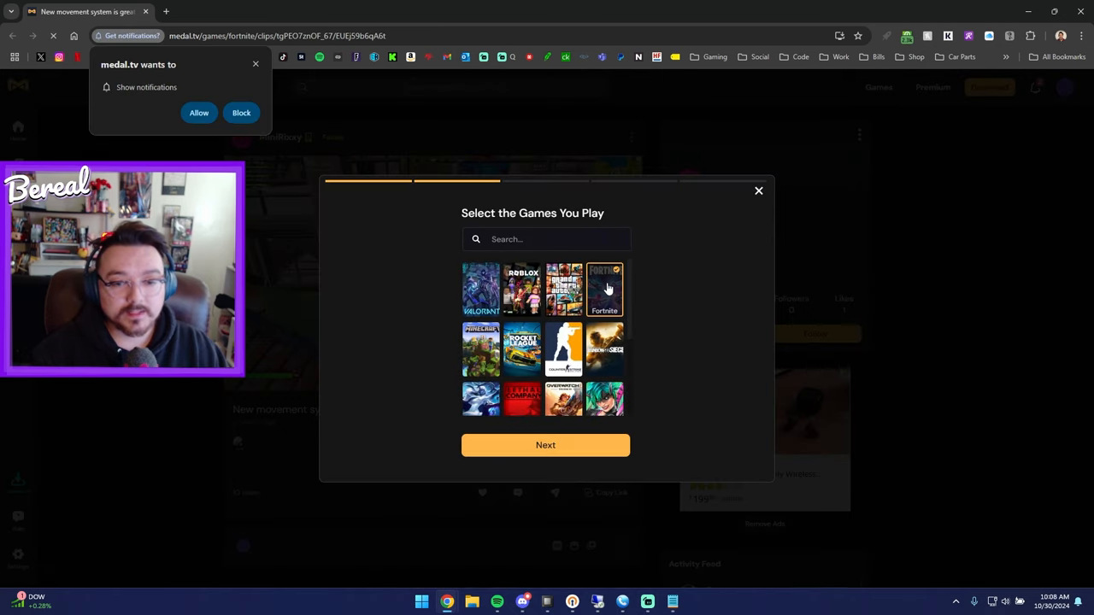
left_click(546, 445)
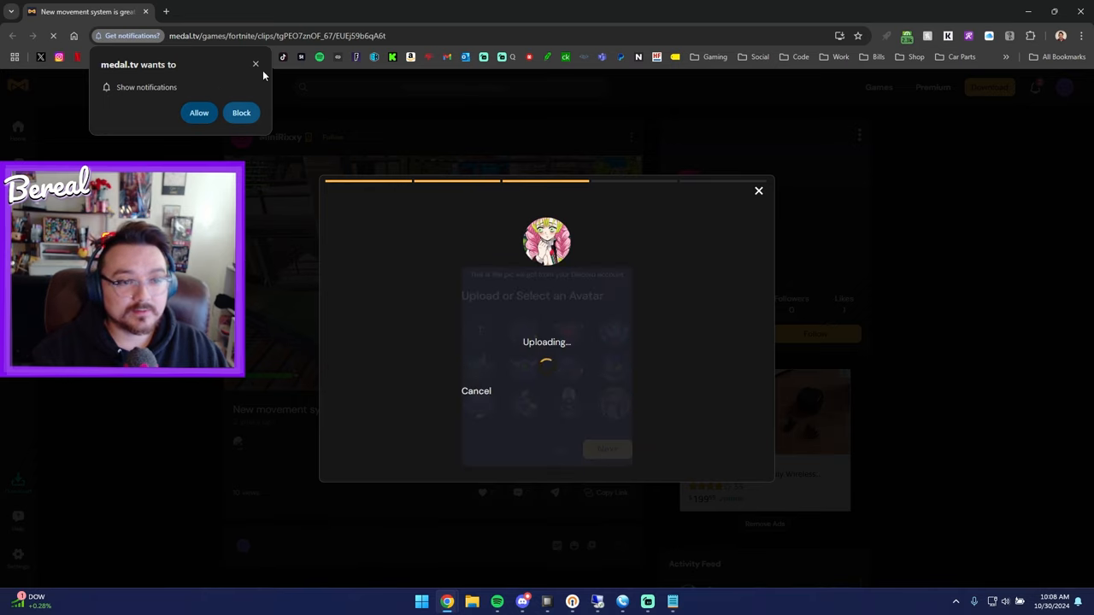
left_click(241, 113)
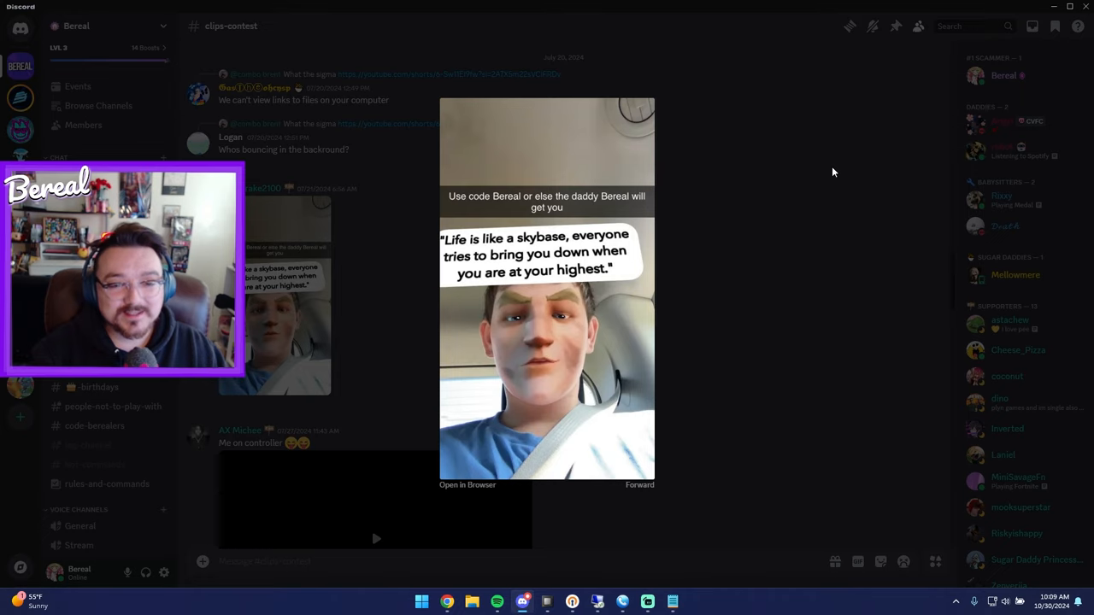
mouse_move(767, 300)
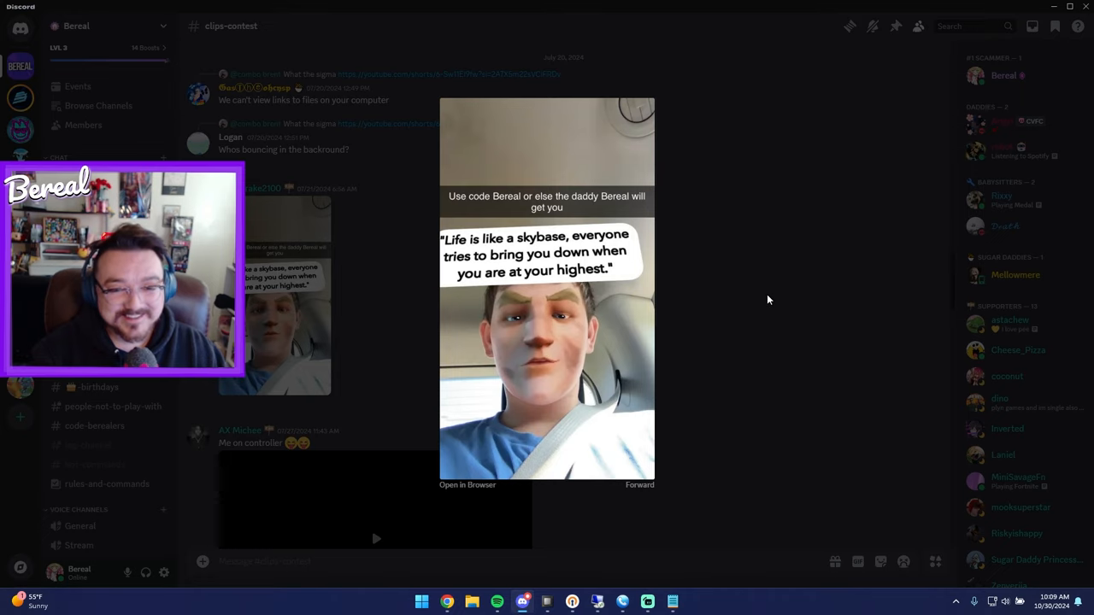
Step: Move past the skybase-quote video and play the controller clip ending in a Victory Royale
scroll("down", 3)
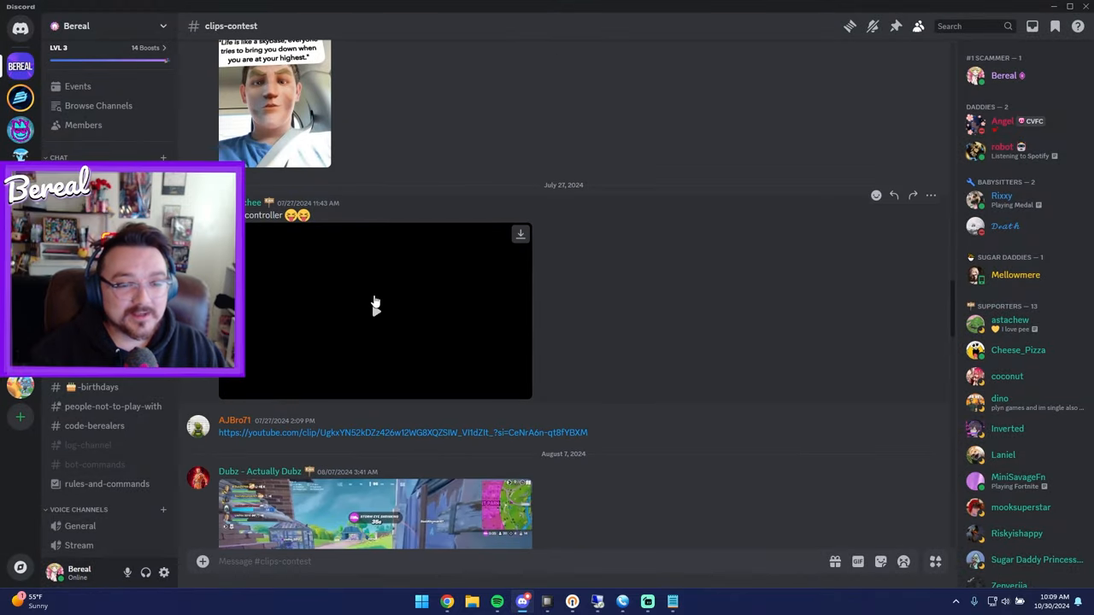
left_click(376, 311)
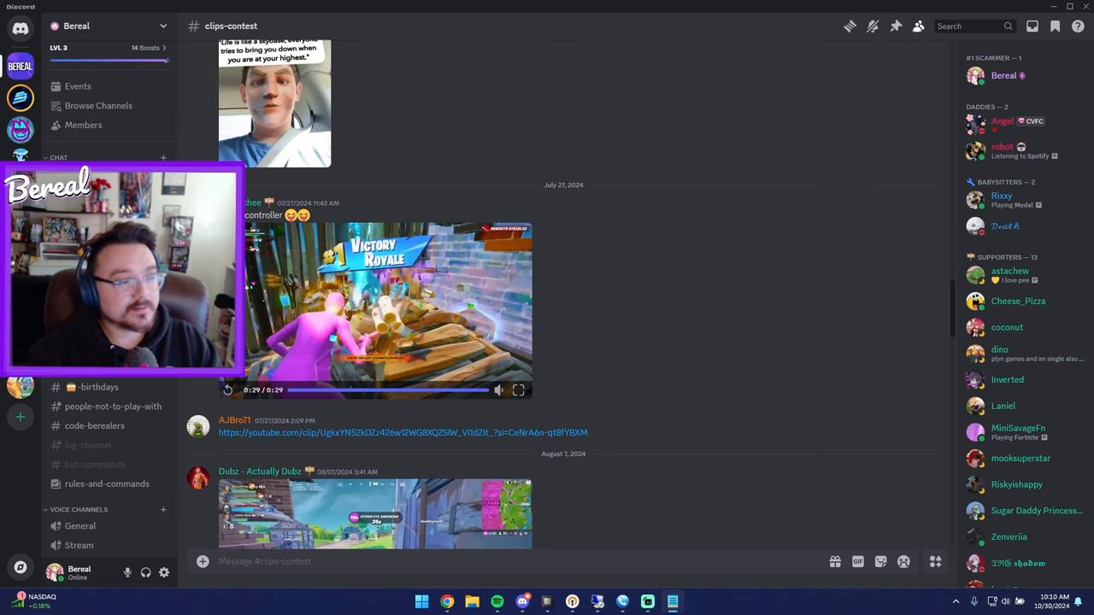
Step: Watch the linked YouTube stream clip full screen, then return to the normal clip page
left_click(404, 433)
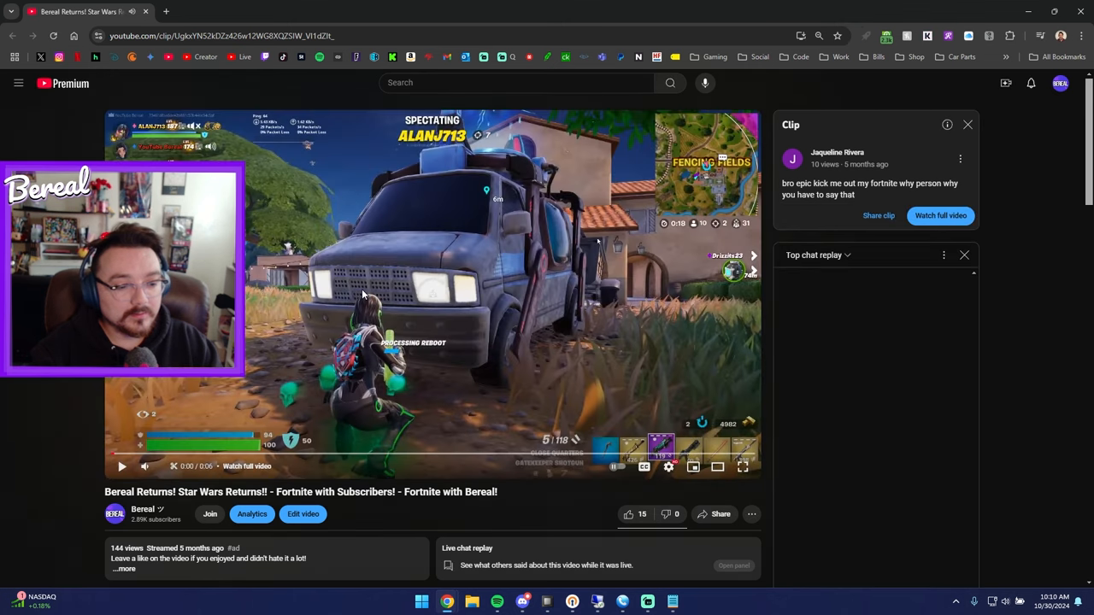
left_click(742, 465)
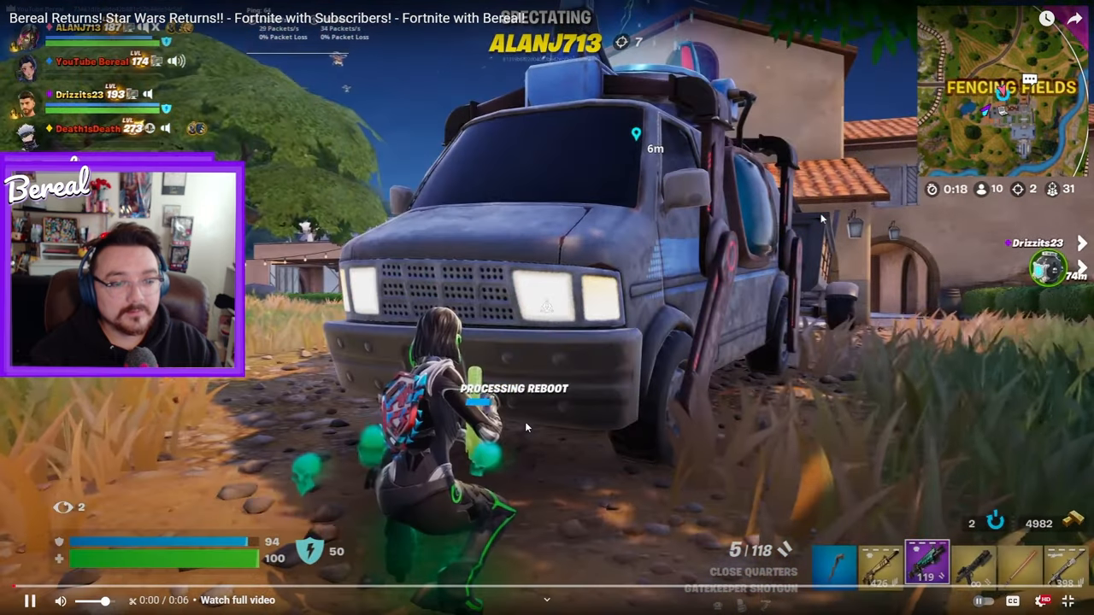
key("Escape")
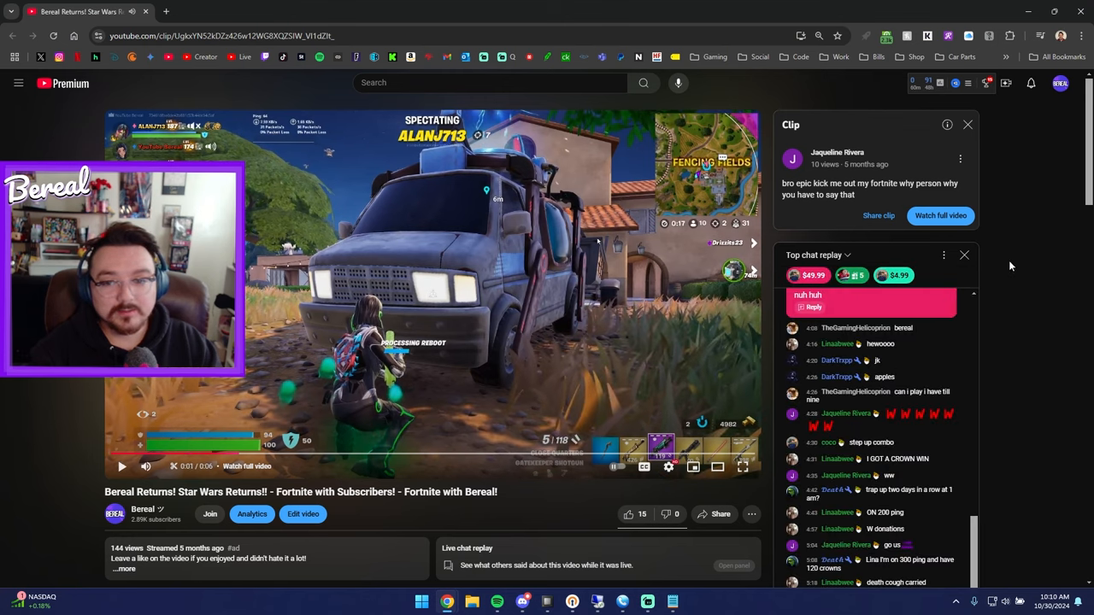
mouse_move(1029, 182)
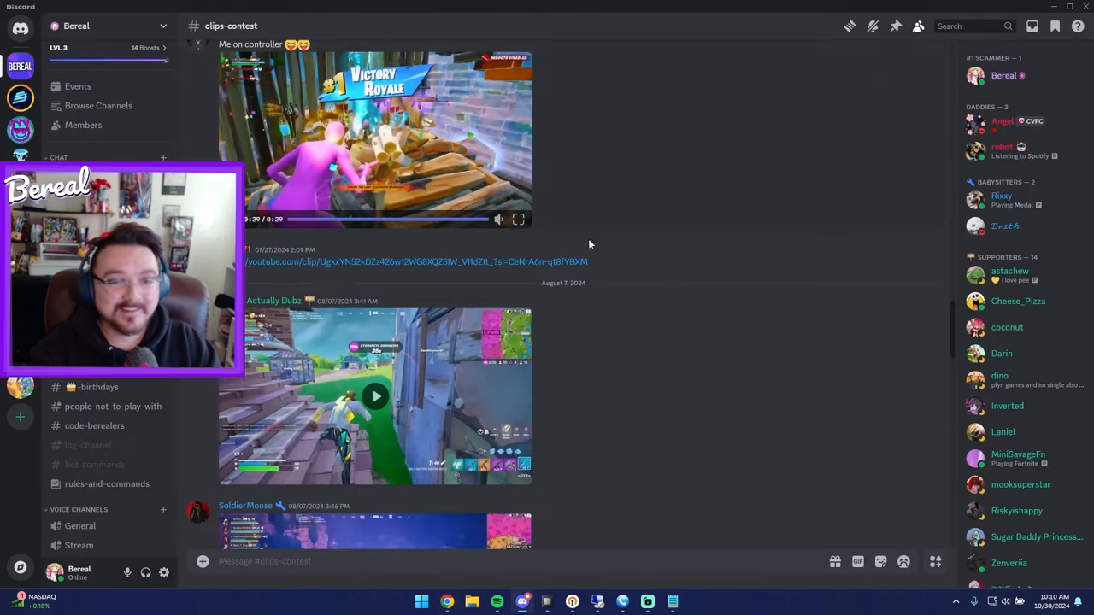
Step: Start the August 7 Fortnite clip and switch it to full-screen playback
left_click(376, 397)
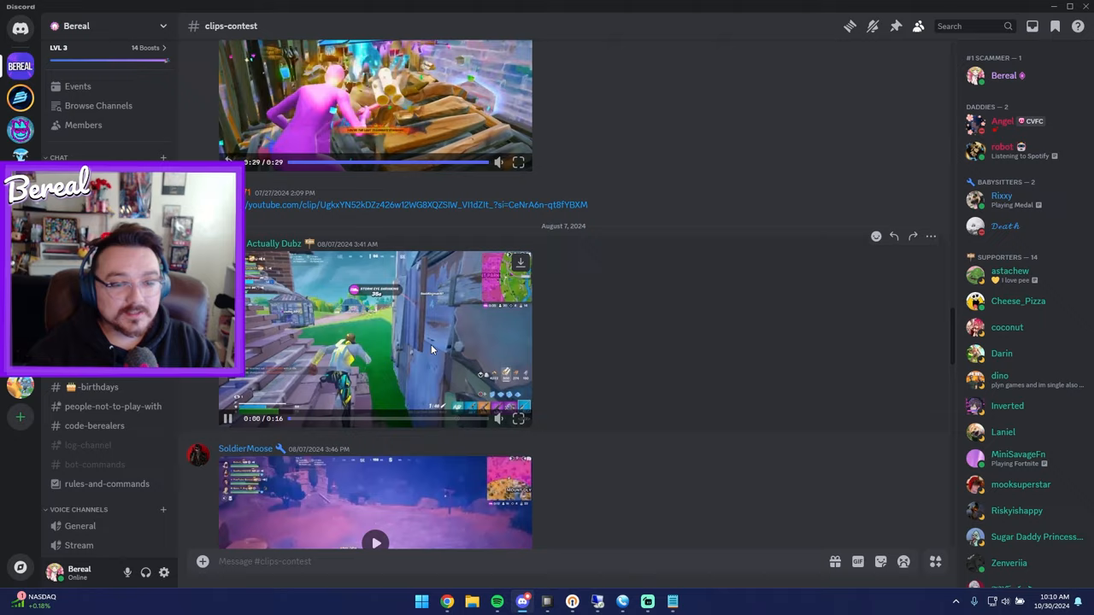
left_click(518, 419)
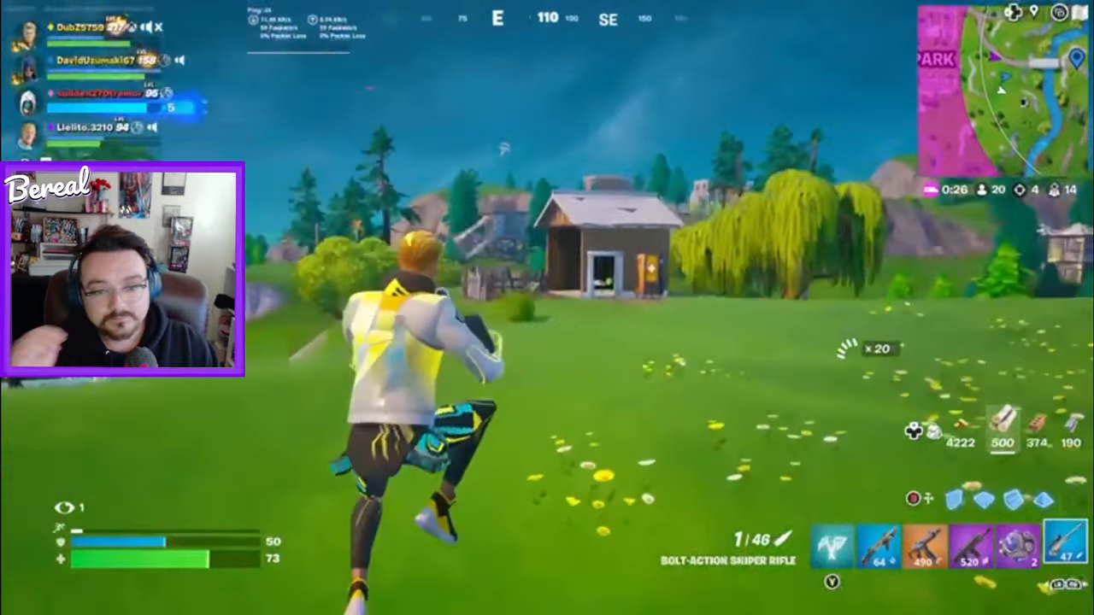
Step: Finish the August 7 clip, leave full screen, glance at the Notepad ranking and return to Discord
right_click(547, 307)
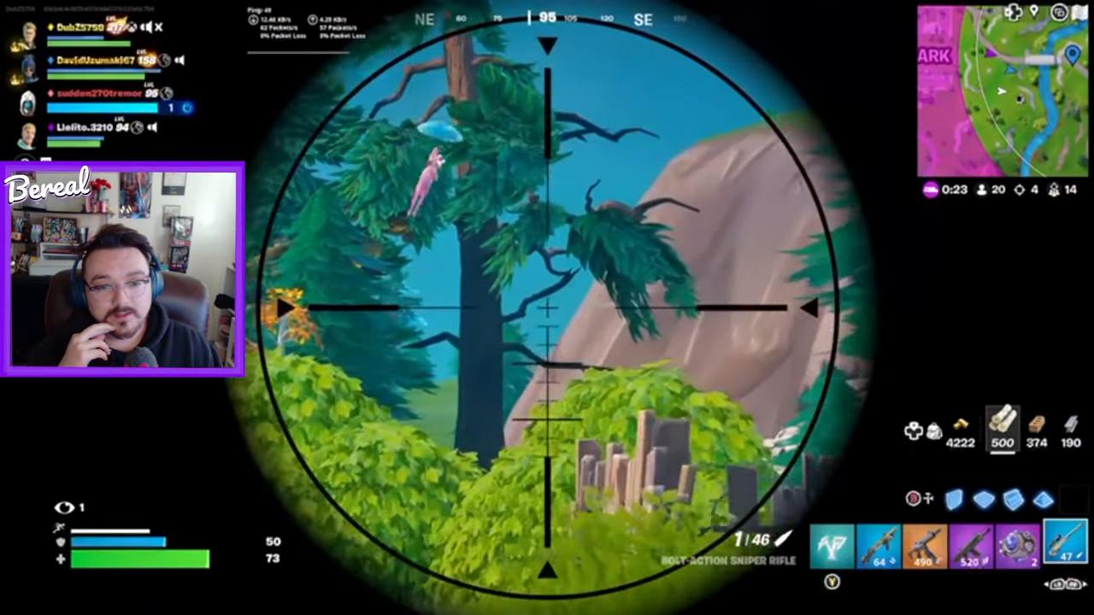
left_click(547, 308)
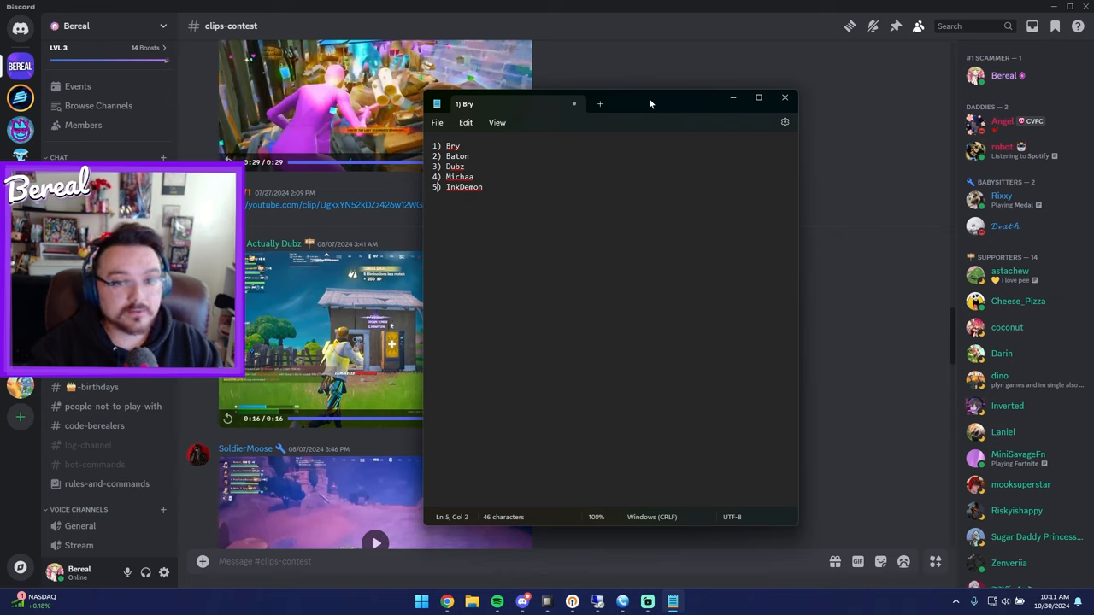
left_click(783, 98)
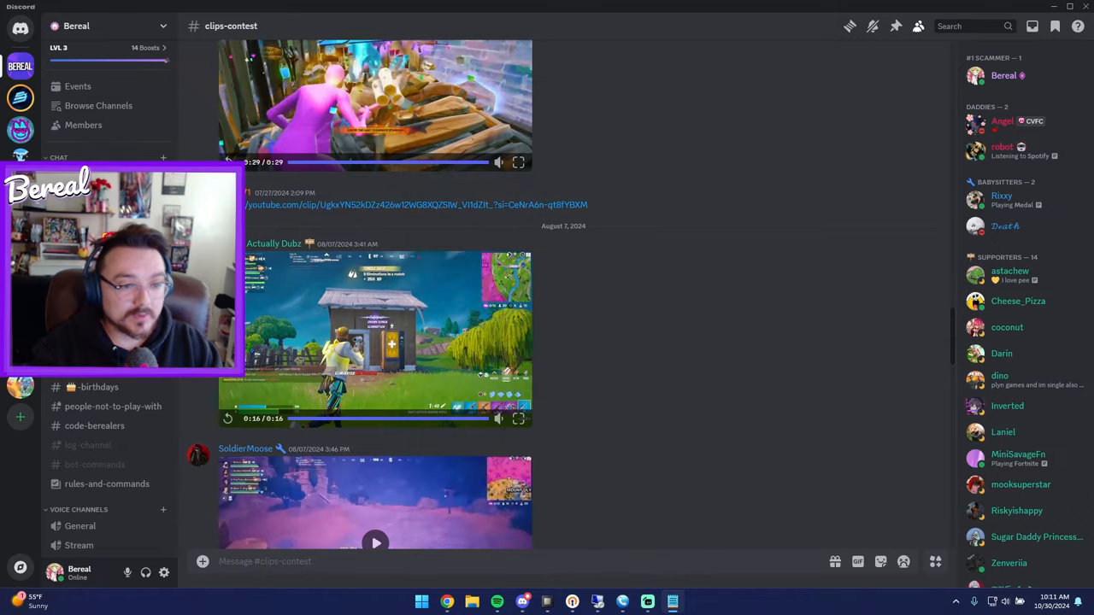
Step: Play the hillside vehicle clip and the following Fortnite sniper clip inline
scroll("down", 3)
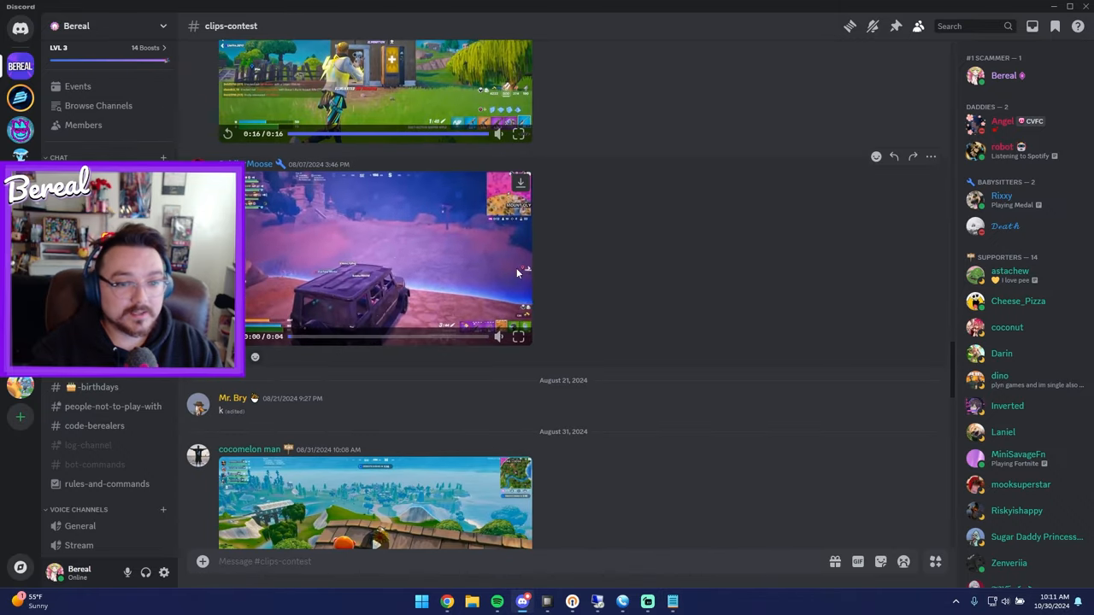
left_click(387, 258)
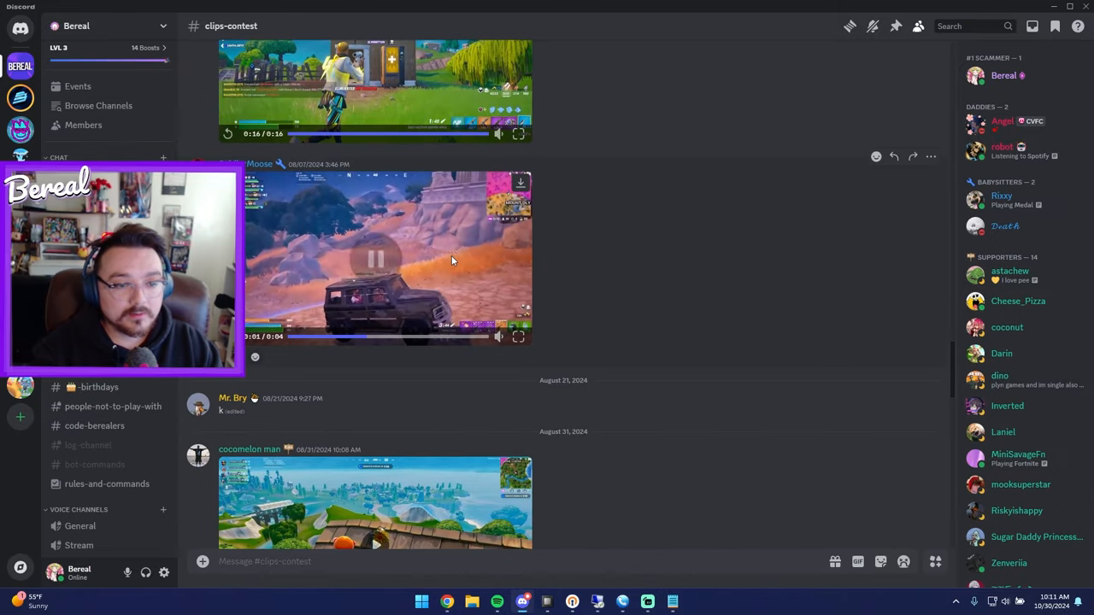
left_click(520, 335)
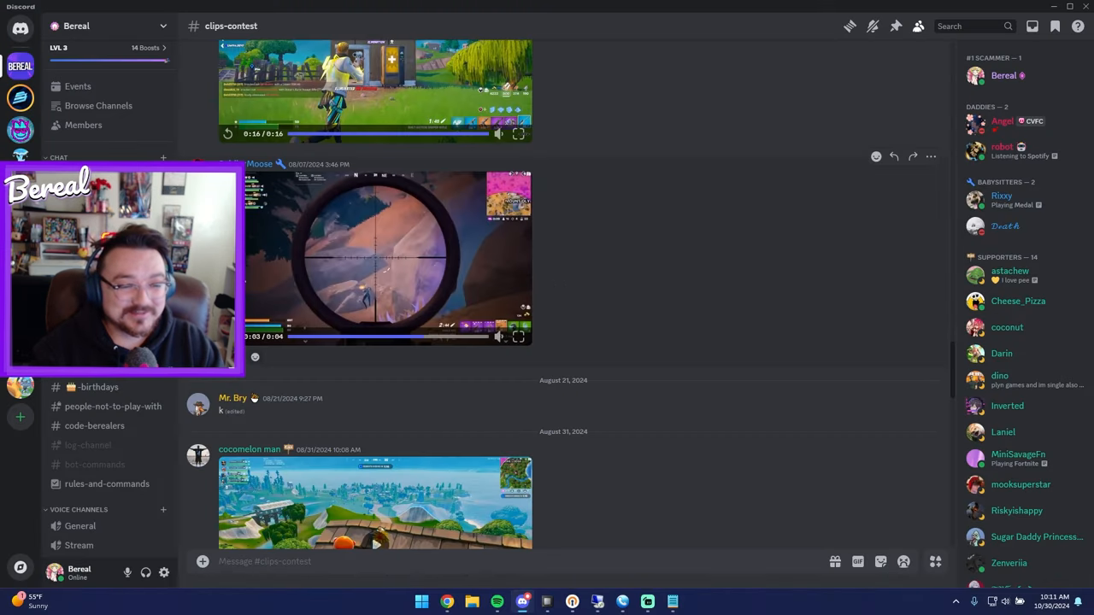
scroll("down", 3)
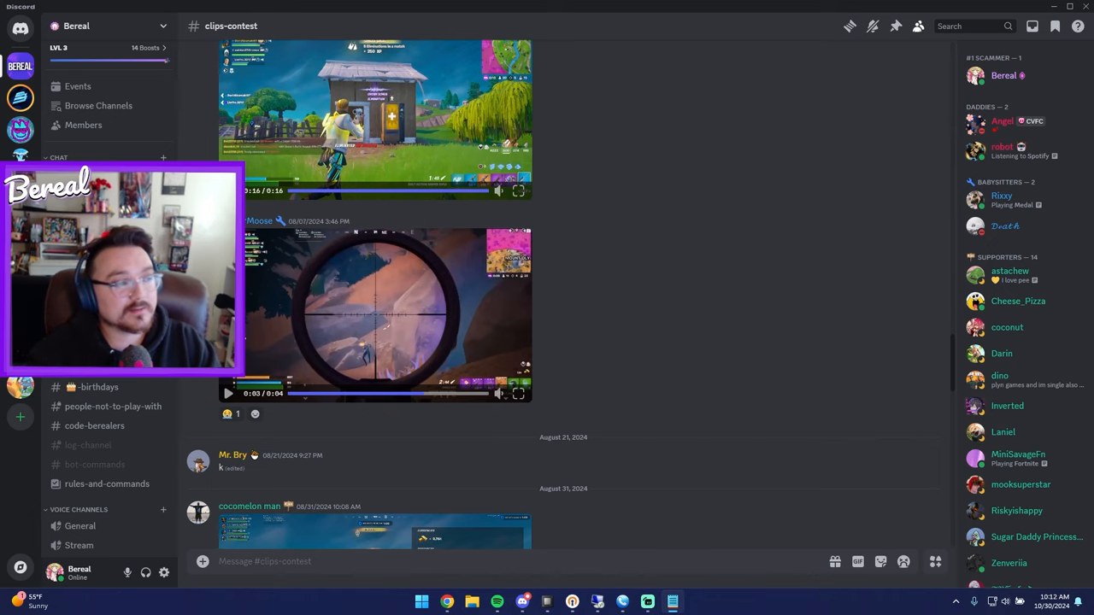
Step: Scroll down to the August 25 entries and watch the glowing-blocks video full screen
scroll("down", 3)
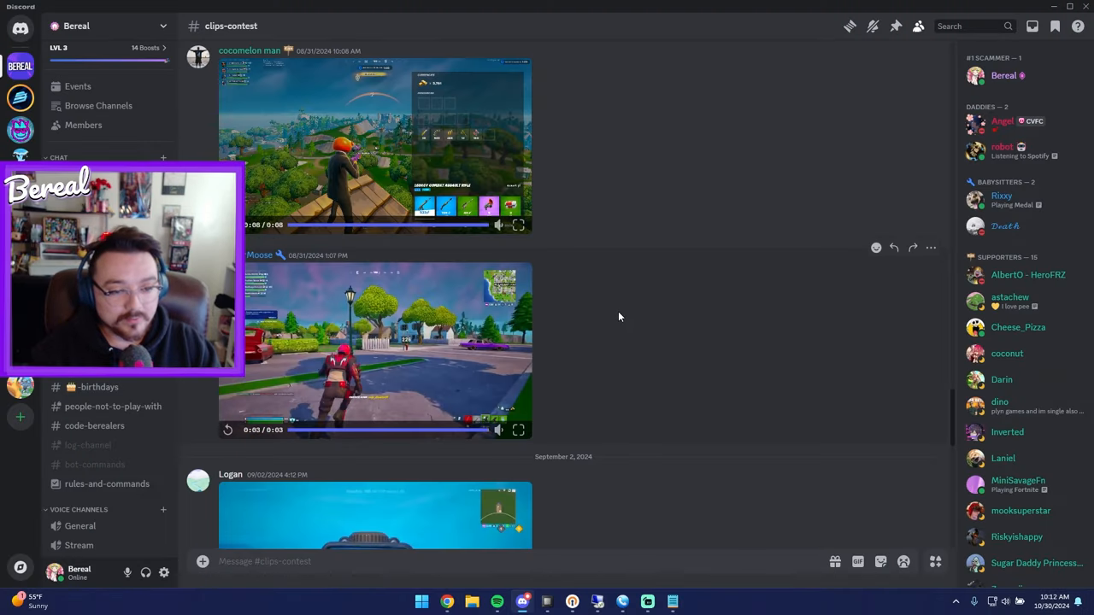
scroll("down", 3)
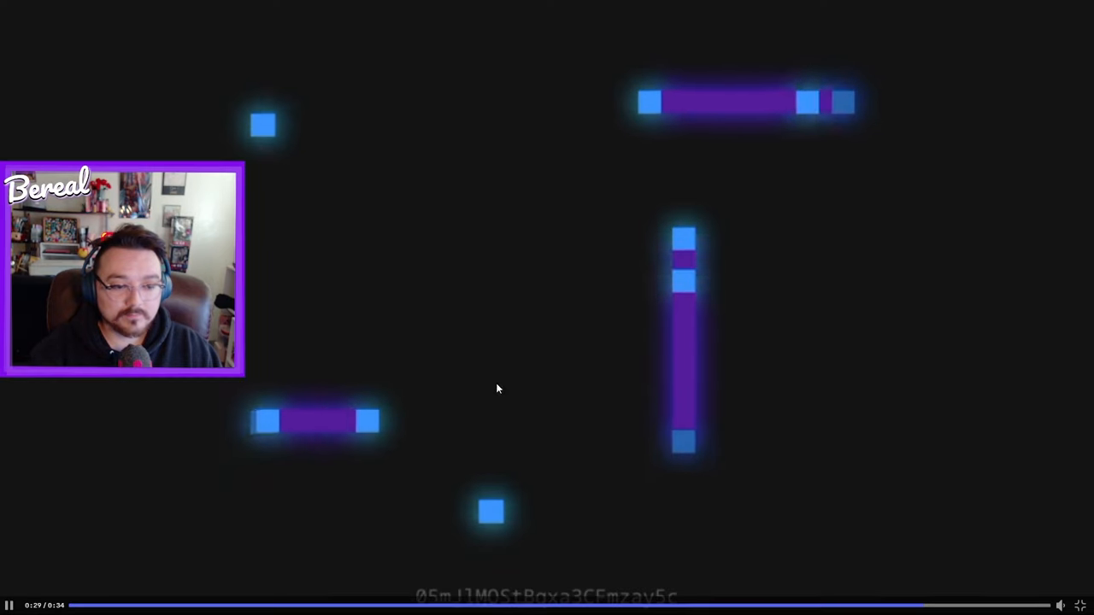
Step: Leave full-screen playback and continue to the September 2 clip entry
left_click(10, 605)
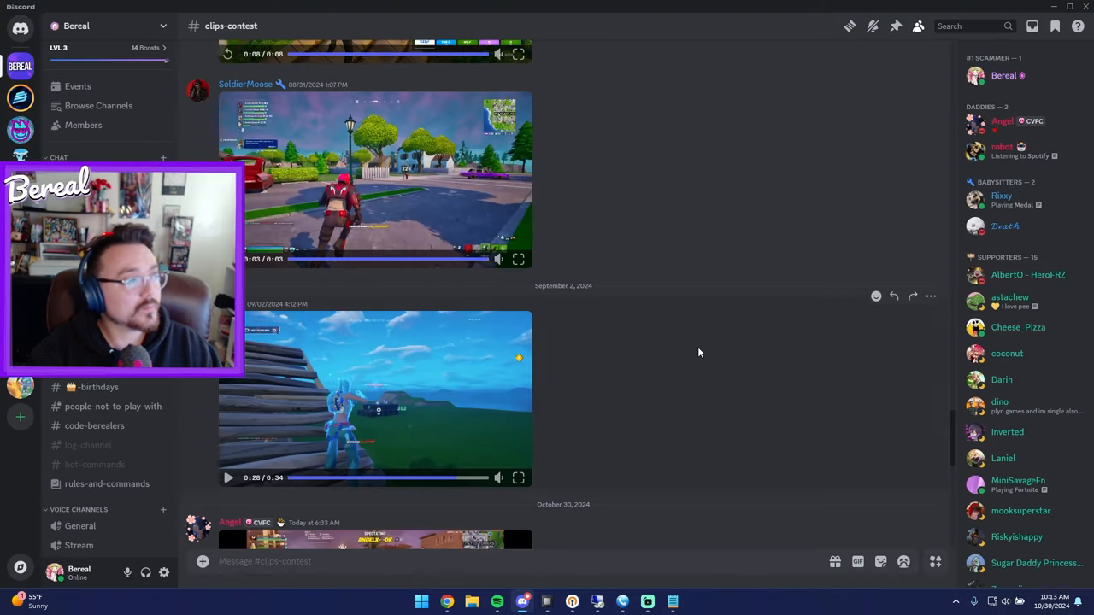
Step: Scroll down the contest channel to reach the October 30 clip post
scroll("down", 3)
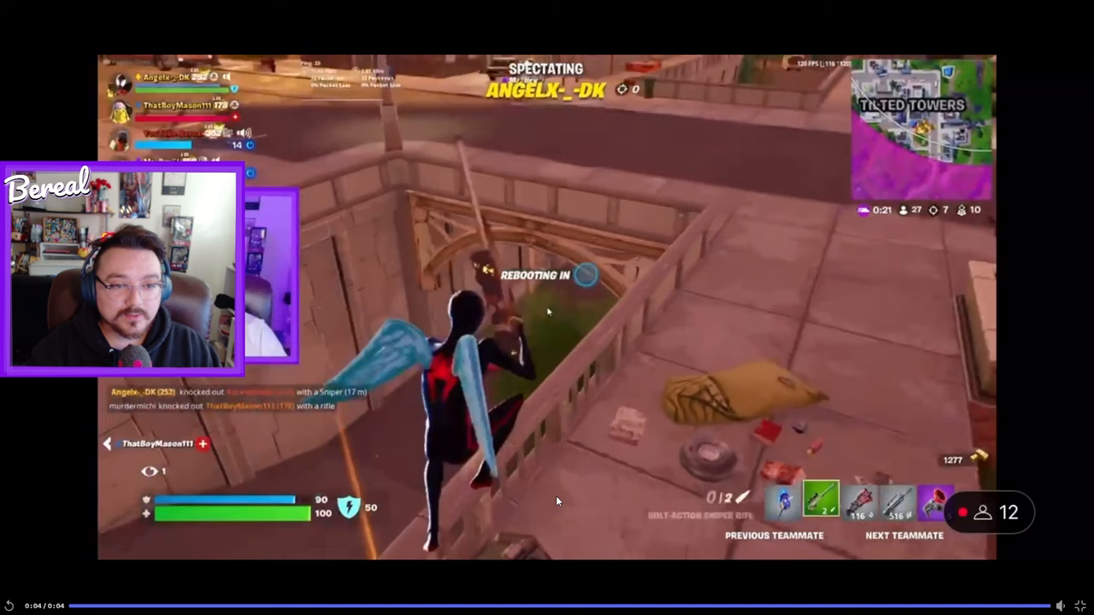
mouse_move(1039, 501)
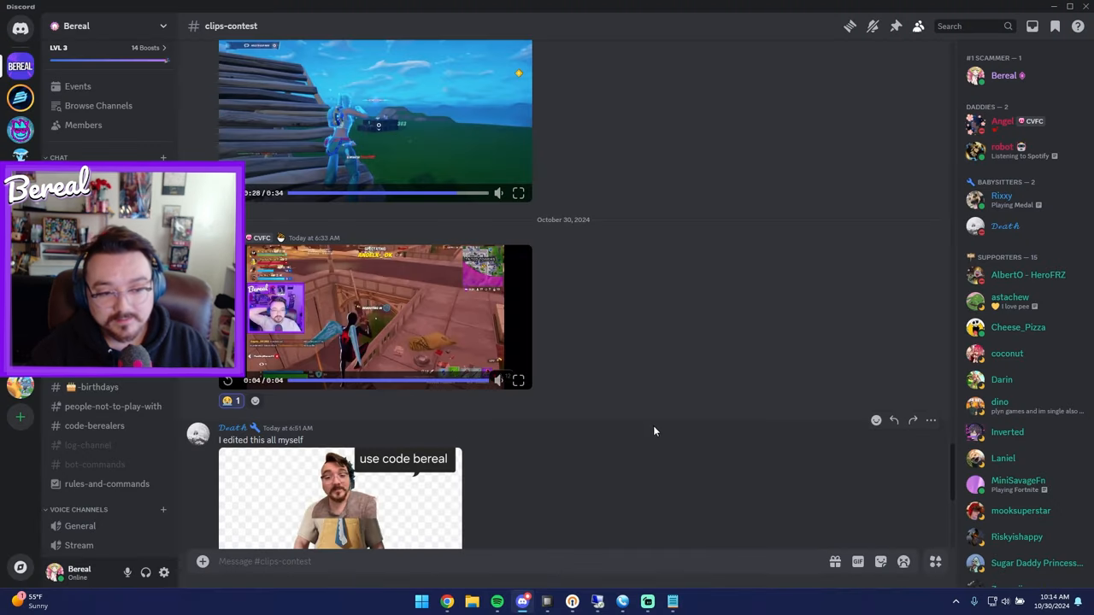
Step: Watch the newest hexagon-wall Fortnite clip full screen, then bring up the Notepad winners list
left_click(339, 498)
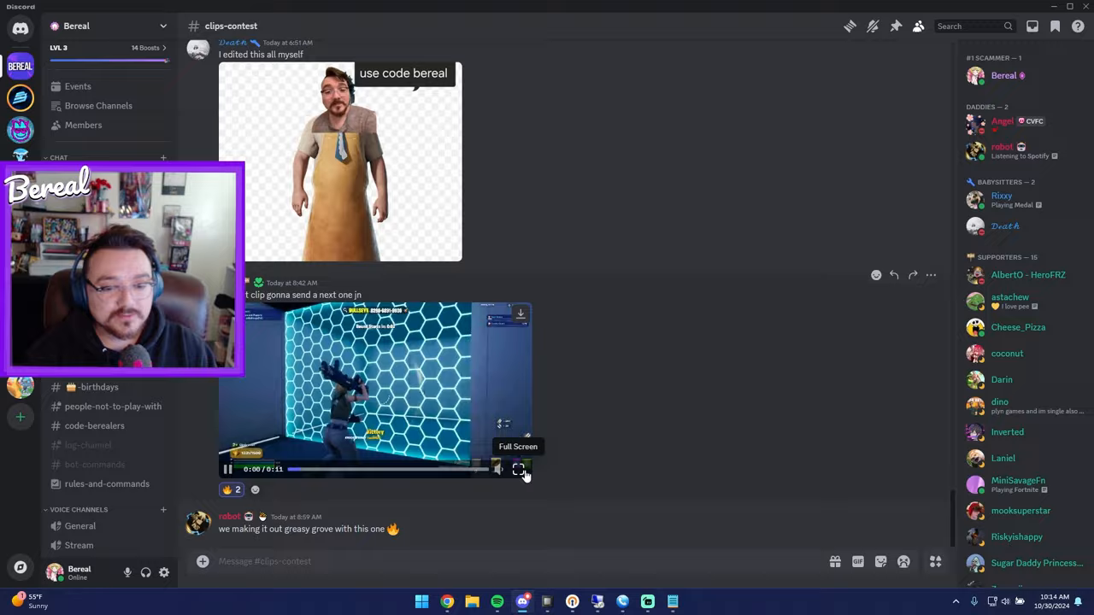
left_click(520, 468)
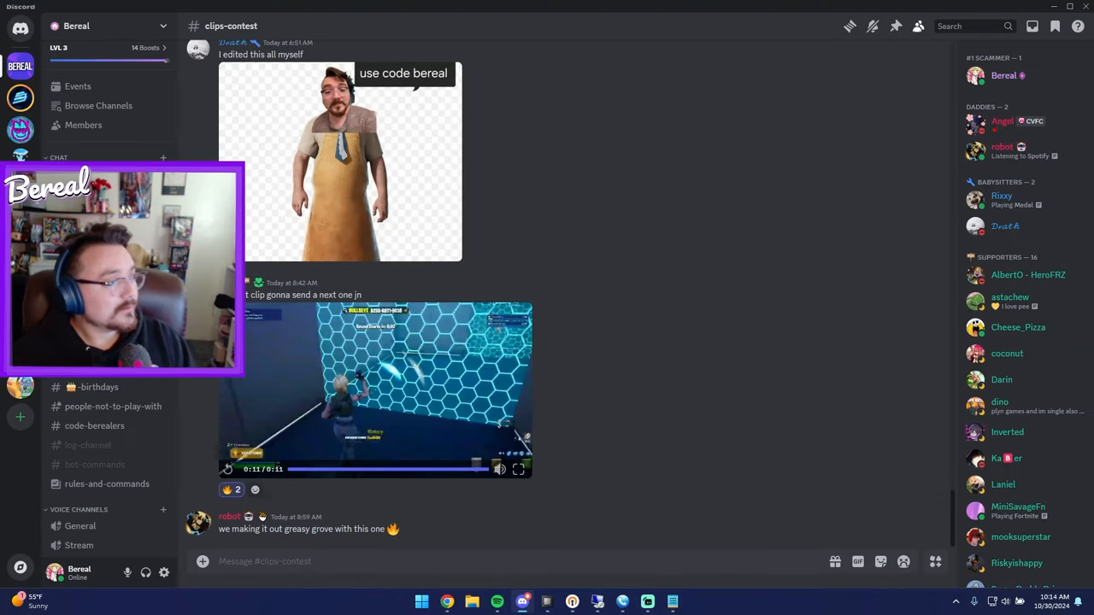
left_click(672, 602)
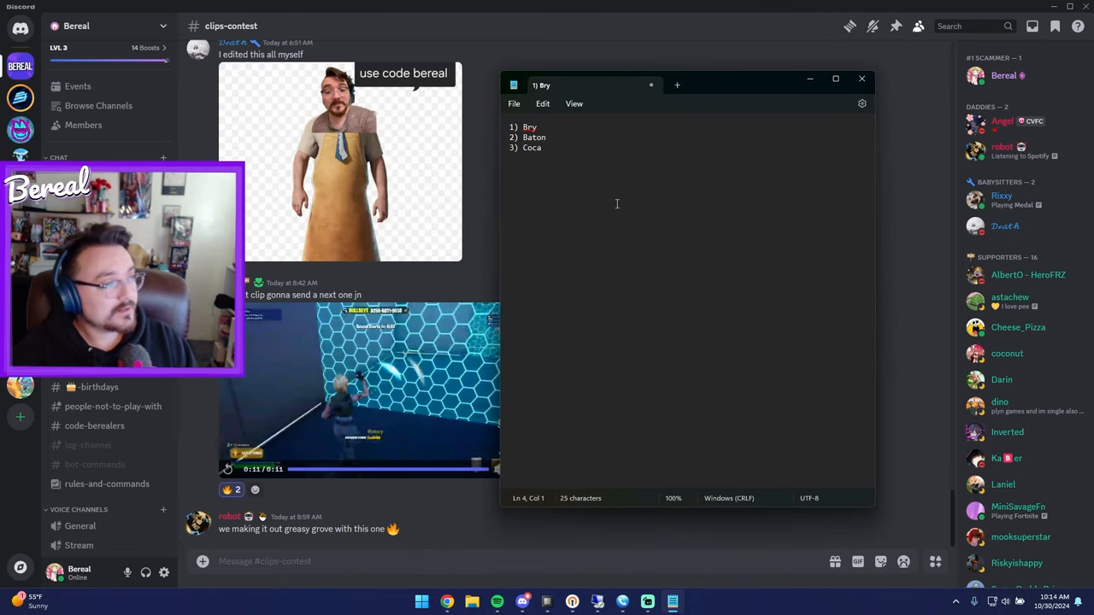
Step: Select the misspelled third-place name and the second and third ranking lines for correction
double_click(531, 147)
type("o")
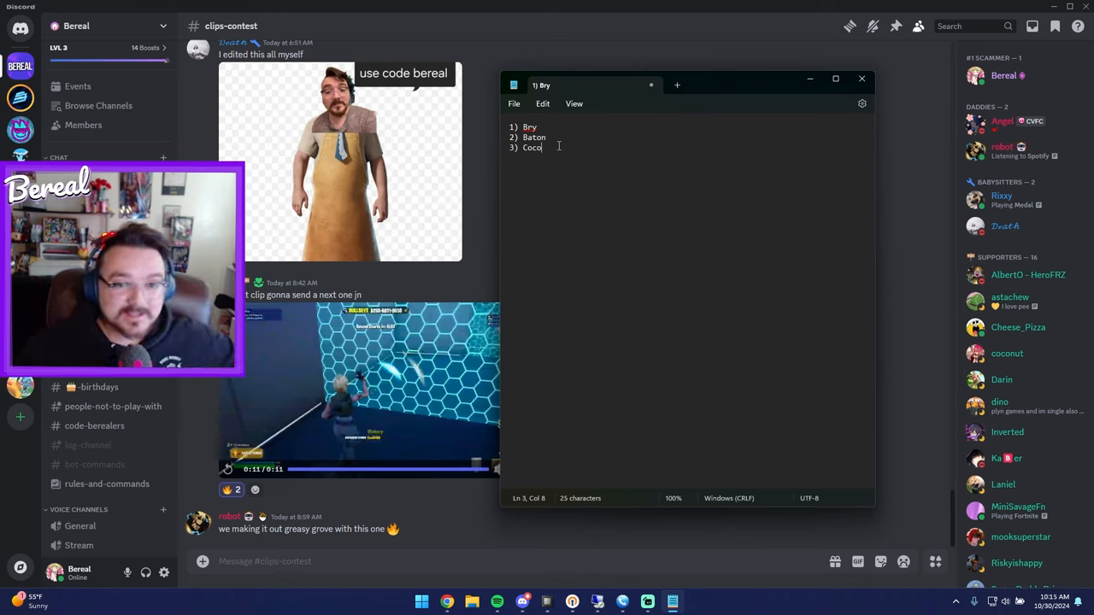
left_click_drag(520, 137, 542, 147)
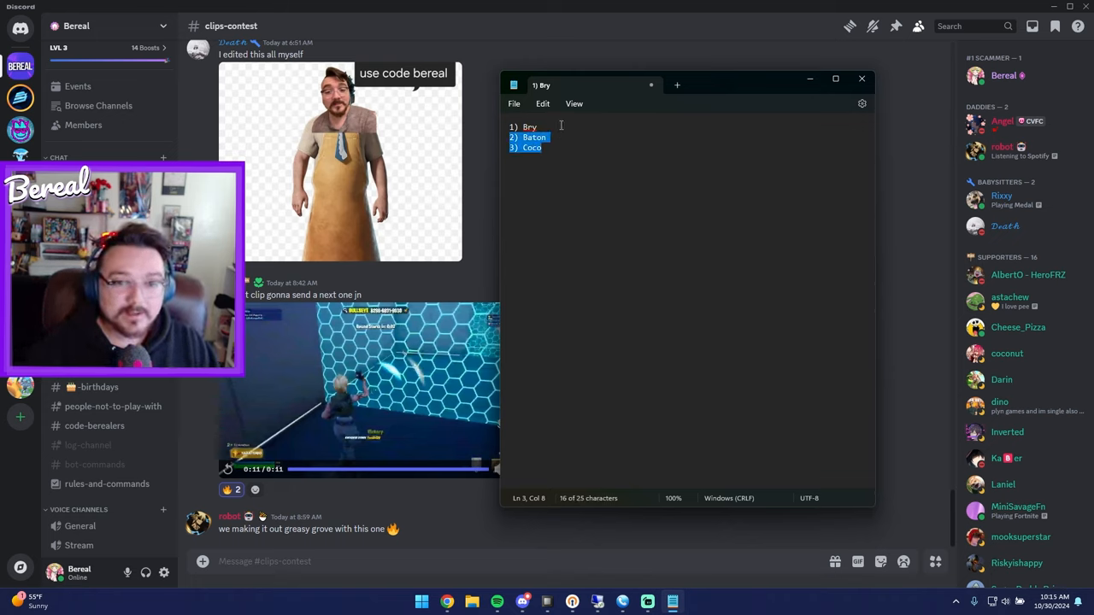